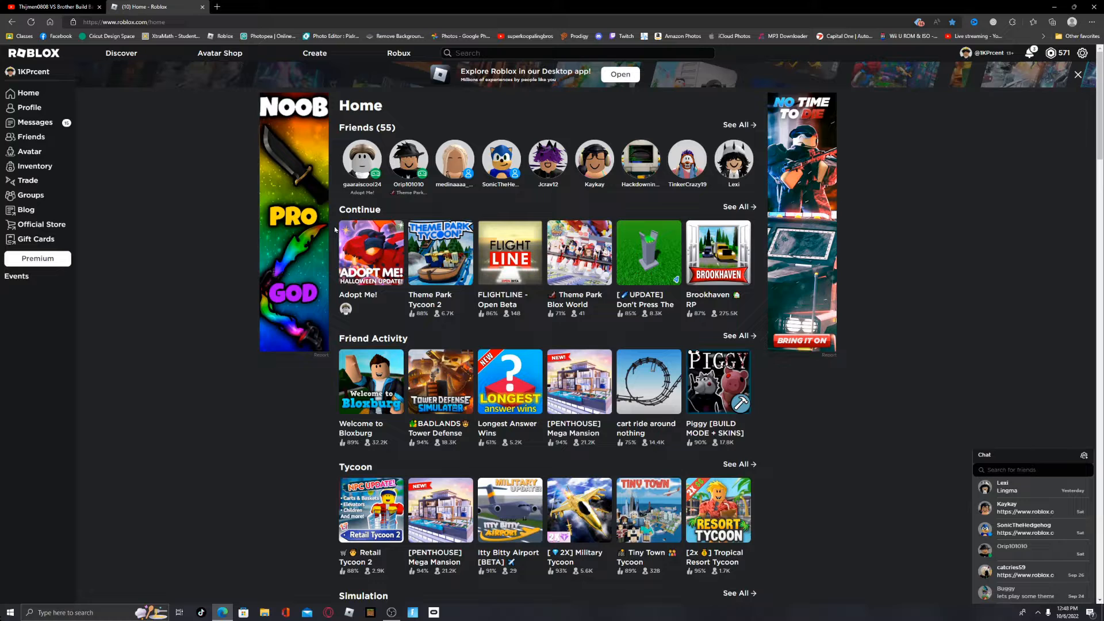
mouse_move(232, 5)
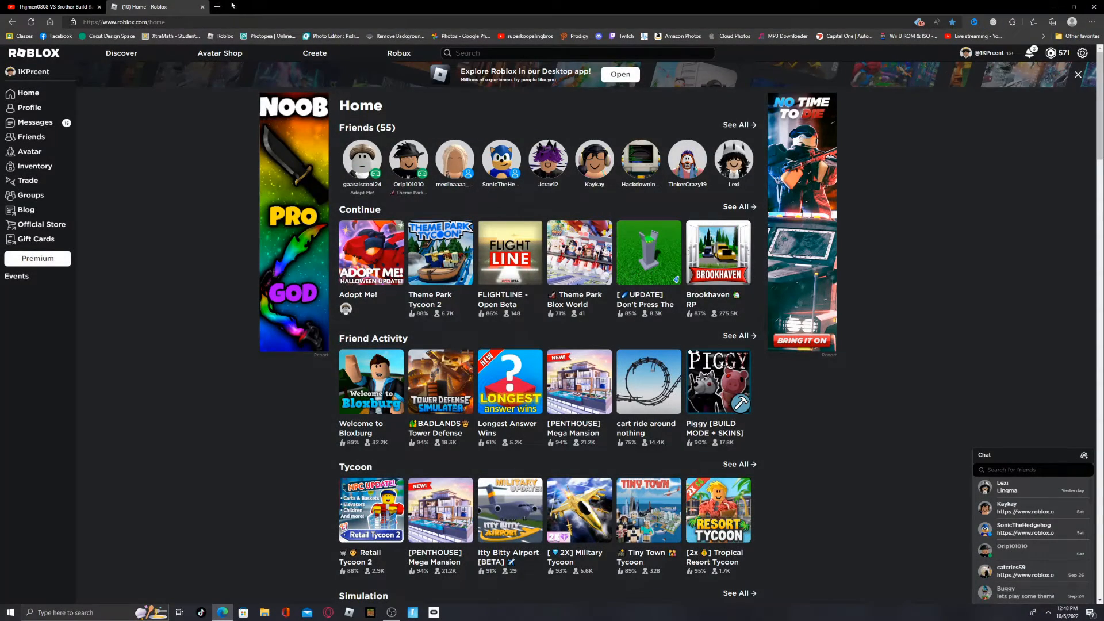
Dismiss the coupons pop-up, close the search tab and go to the Avatar Editor
type("e")
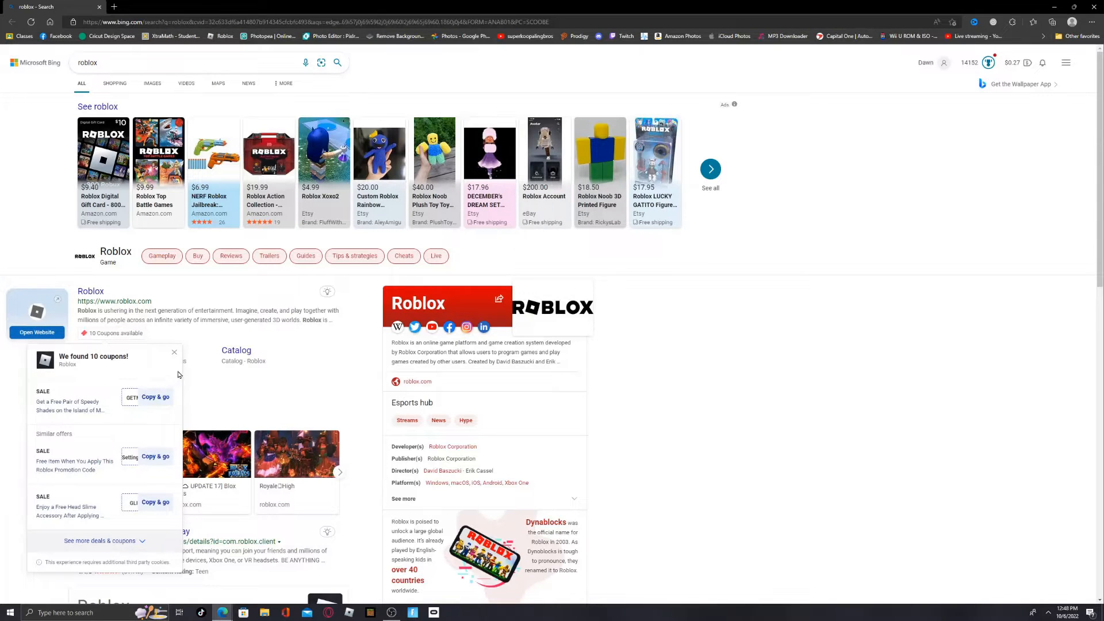
left_click(173, 352)
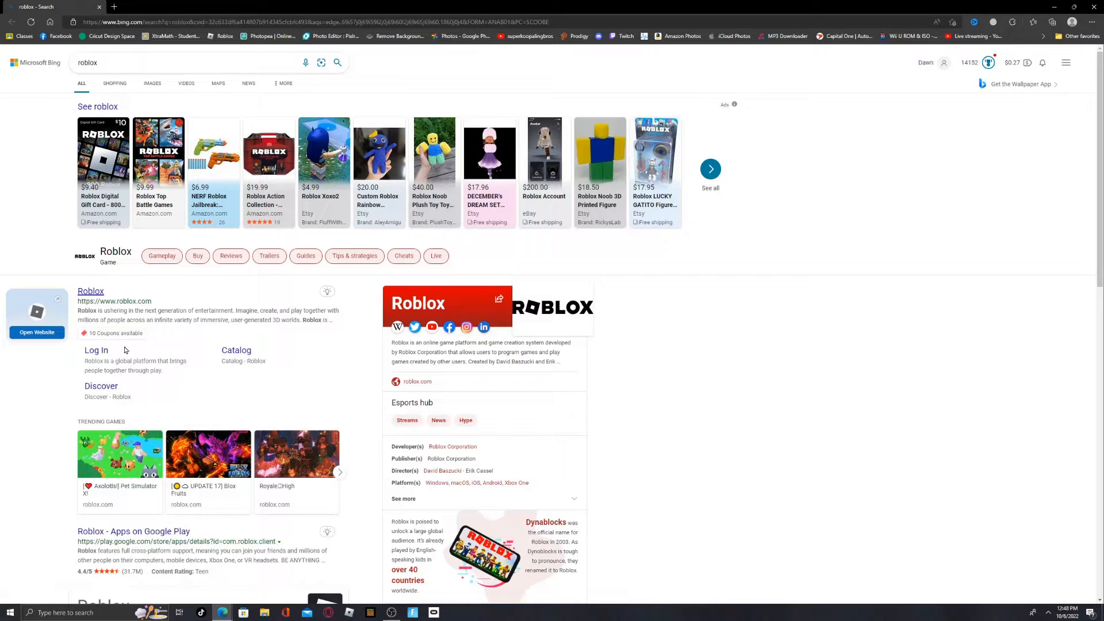
mouse_move(108, 295)
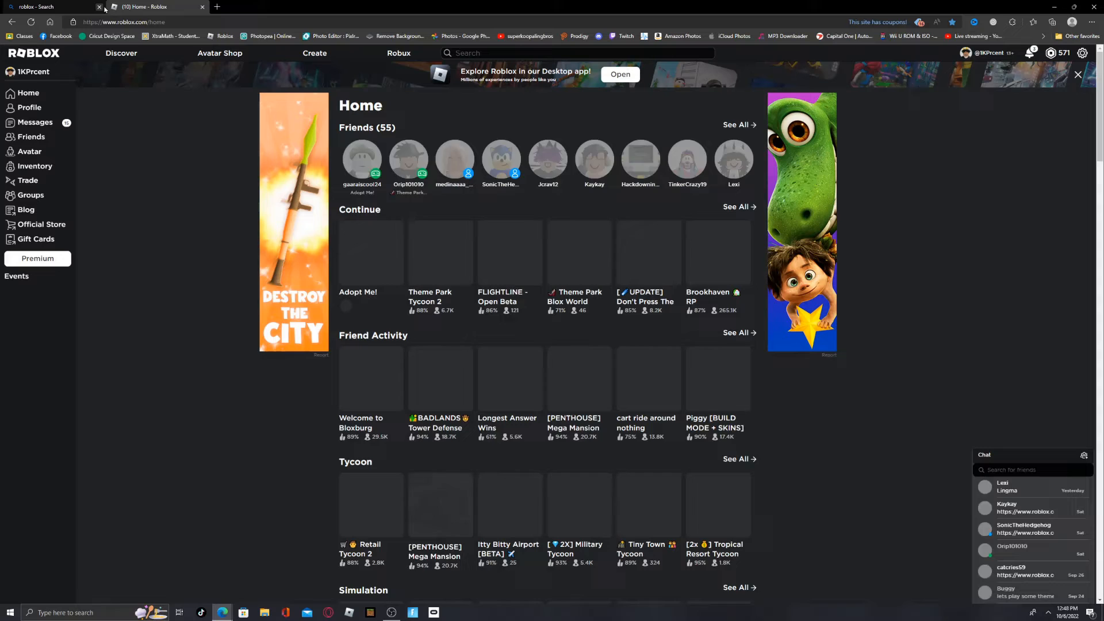
left_click(99, 7)
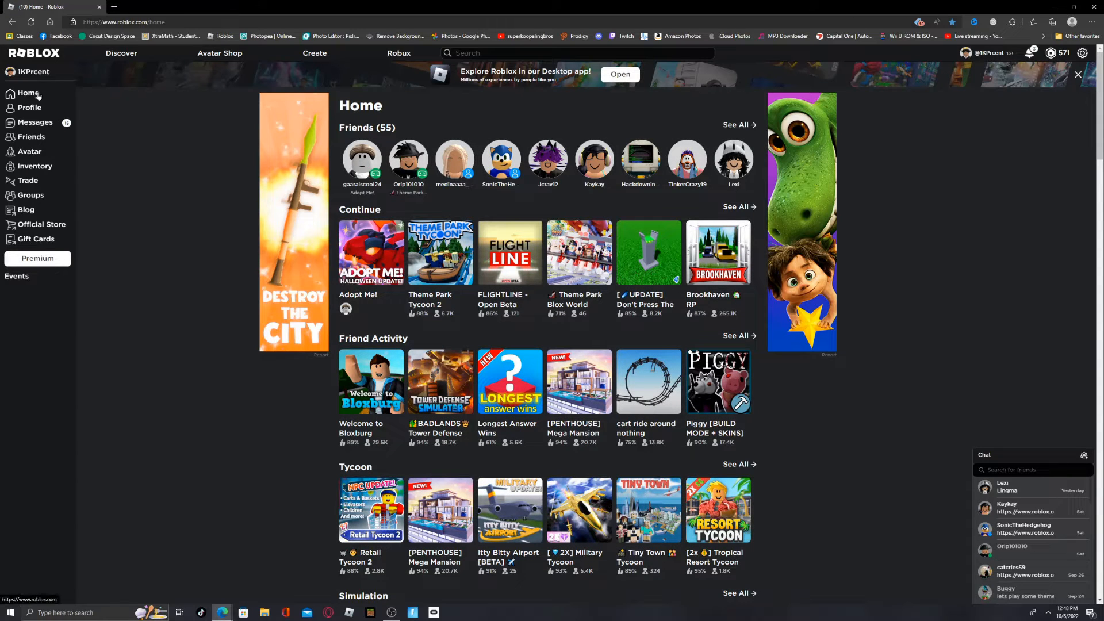
mouse_move(31, 137)
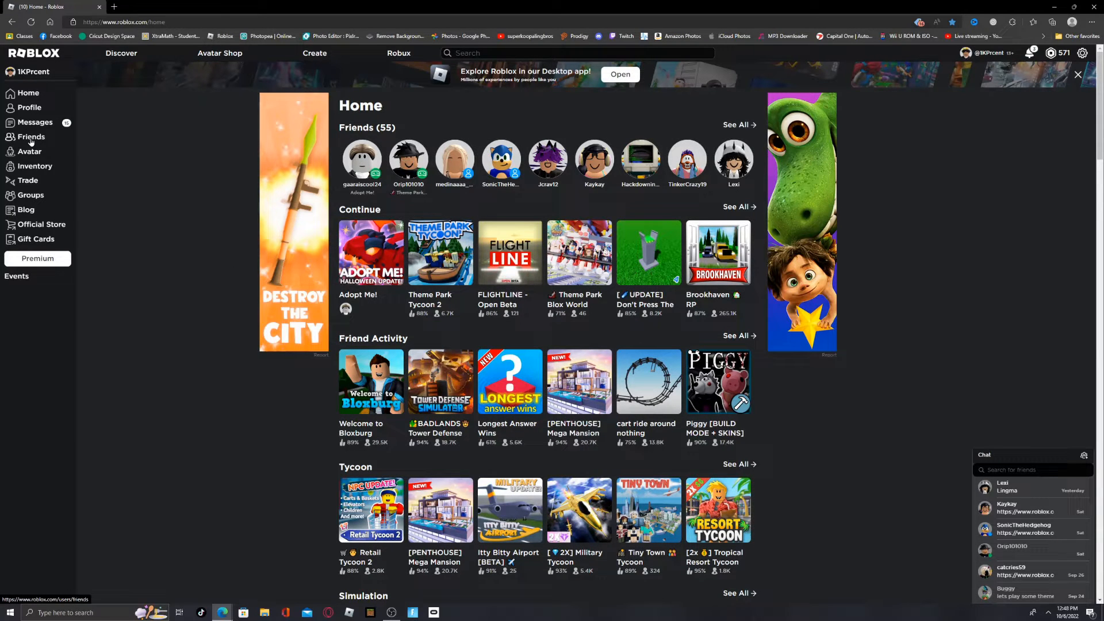
left_click(30, 151)
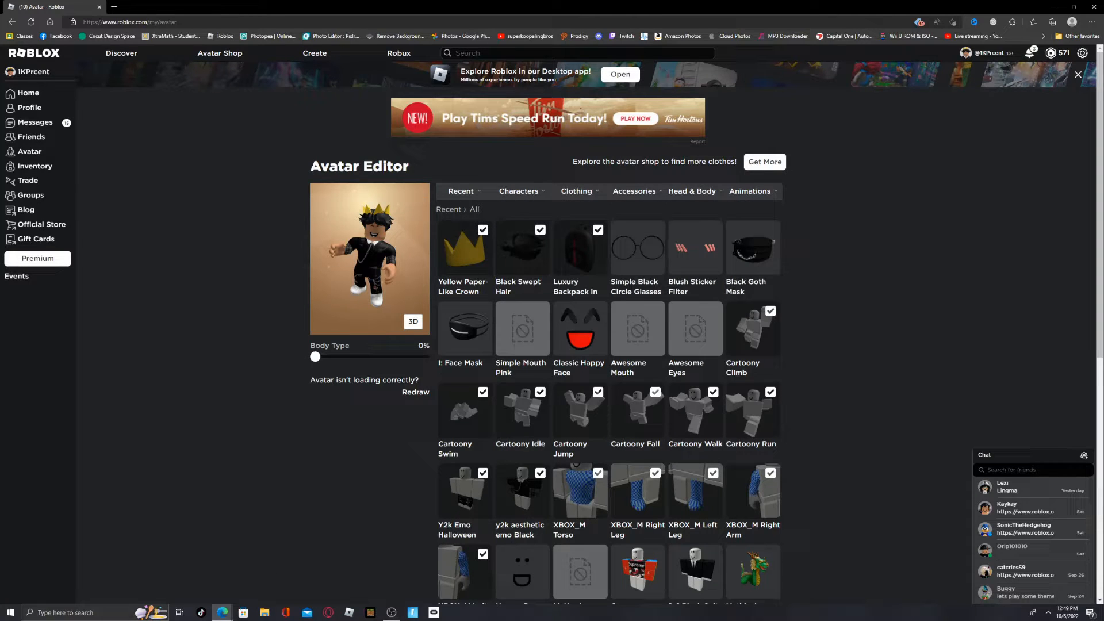
Filter the Avatar Editor to Accessories > Face and try on the Black Goth Mask
left_click(462, 190)
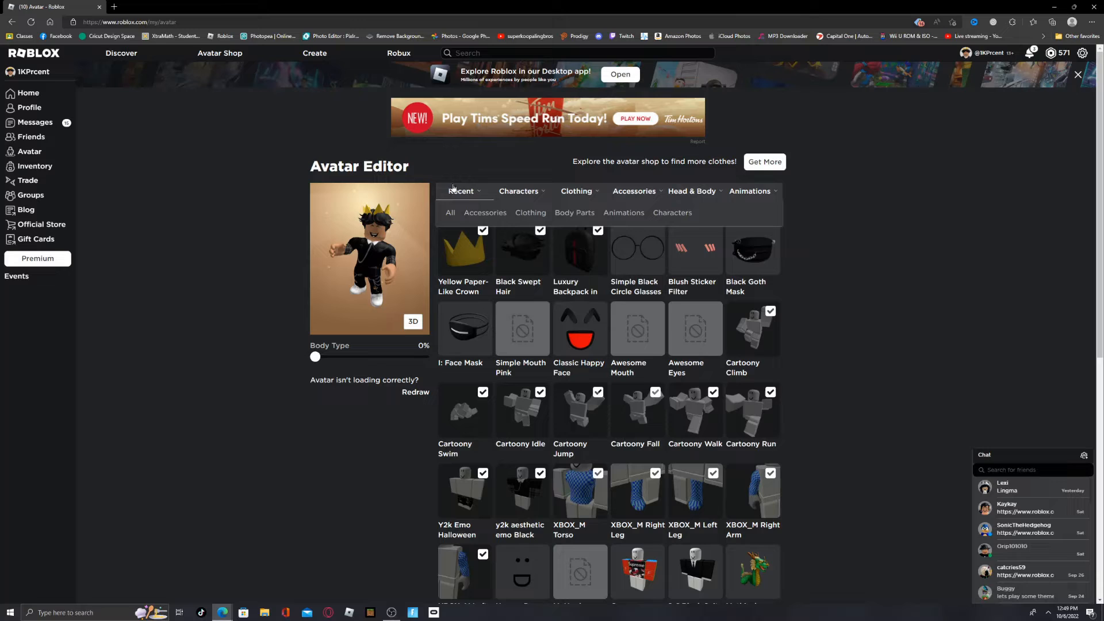
left_click(633, 191)
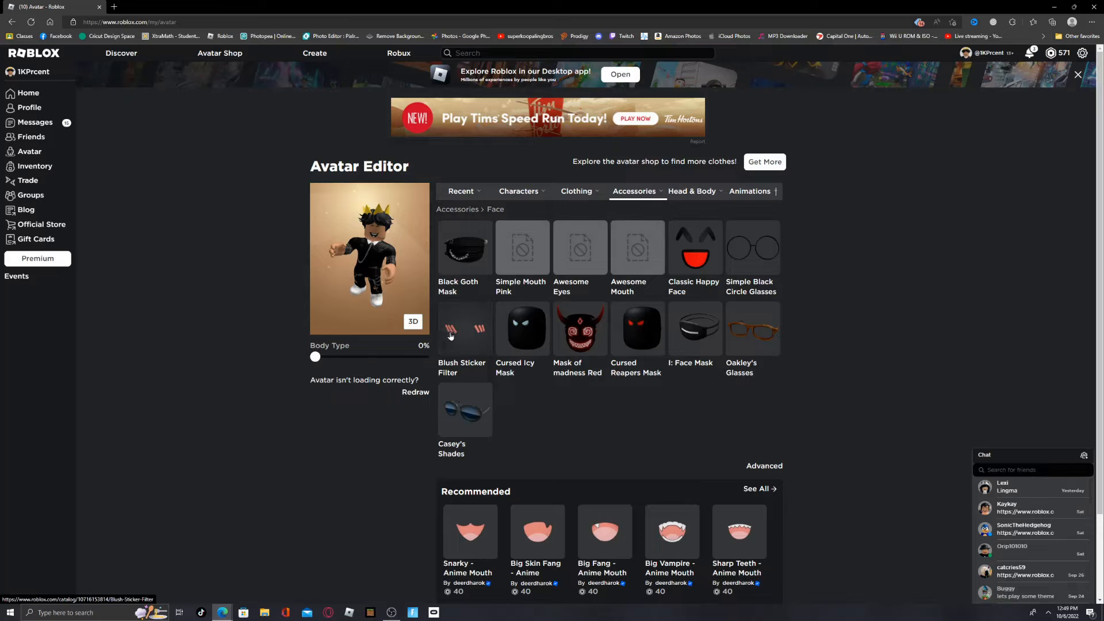
left_click(463, 329)
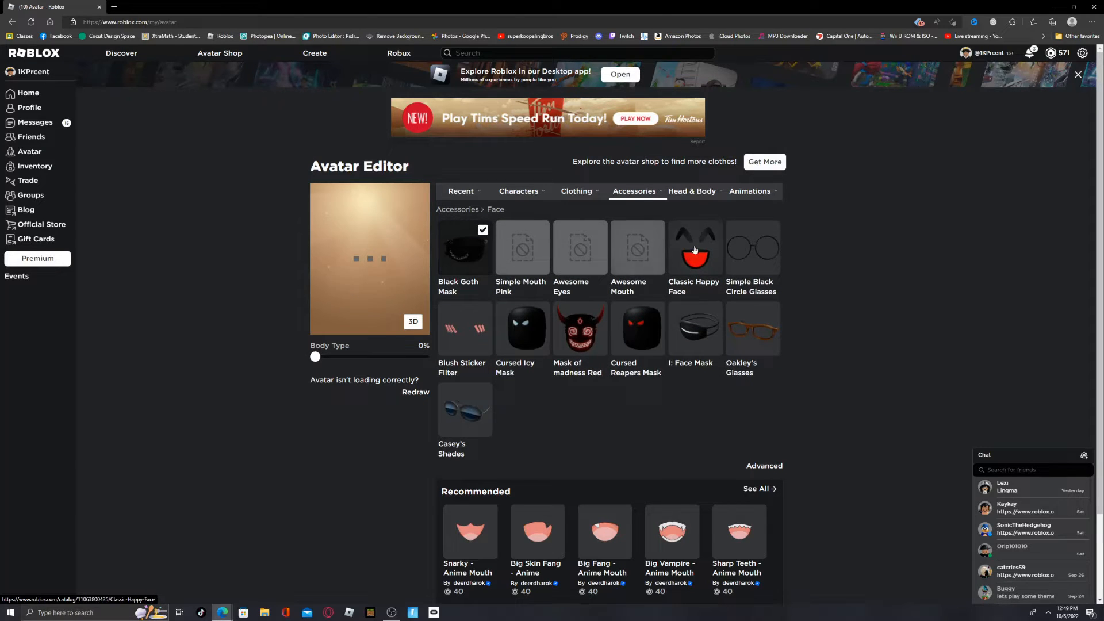
Wear and remove the Simple Black Circle Glasses, then try the Classic Happy Face
left_click(693, 248)
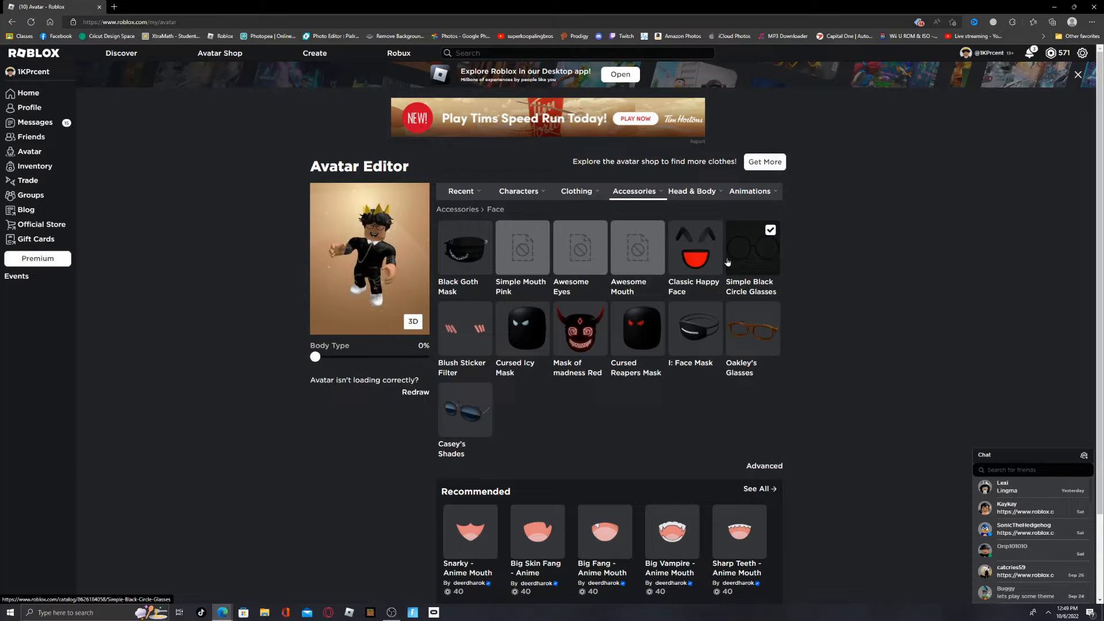
left_click(751, 248)
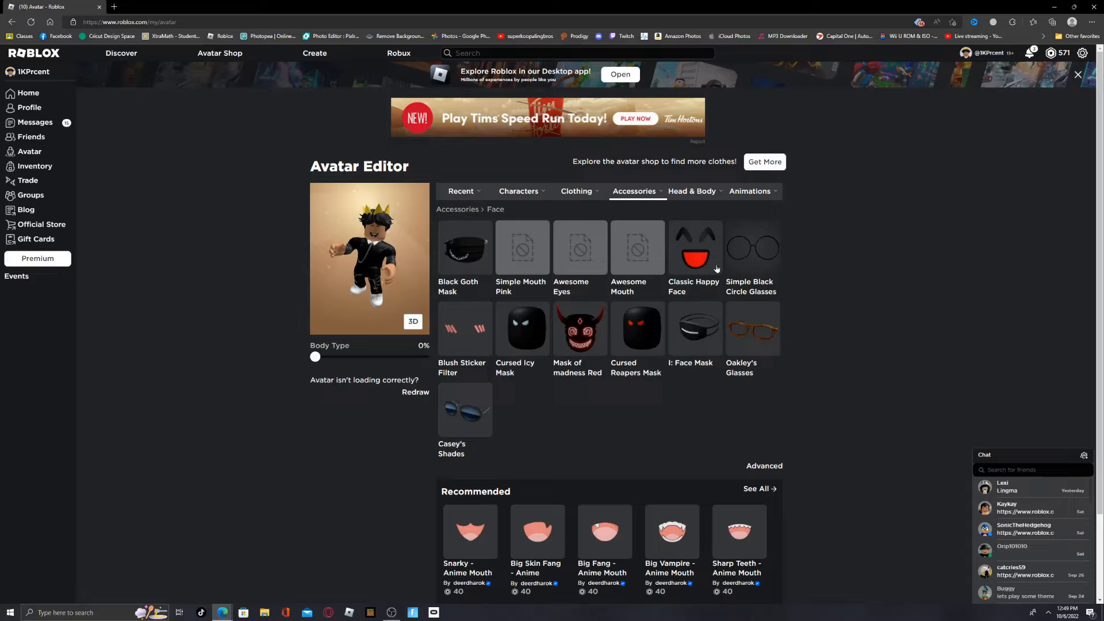
mouse_move(713, 280)
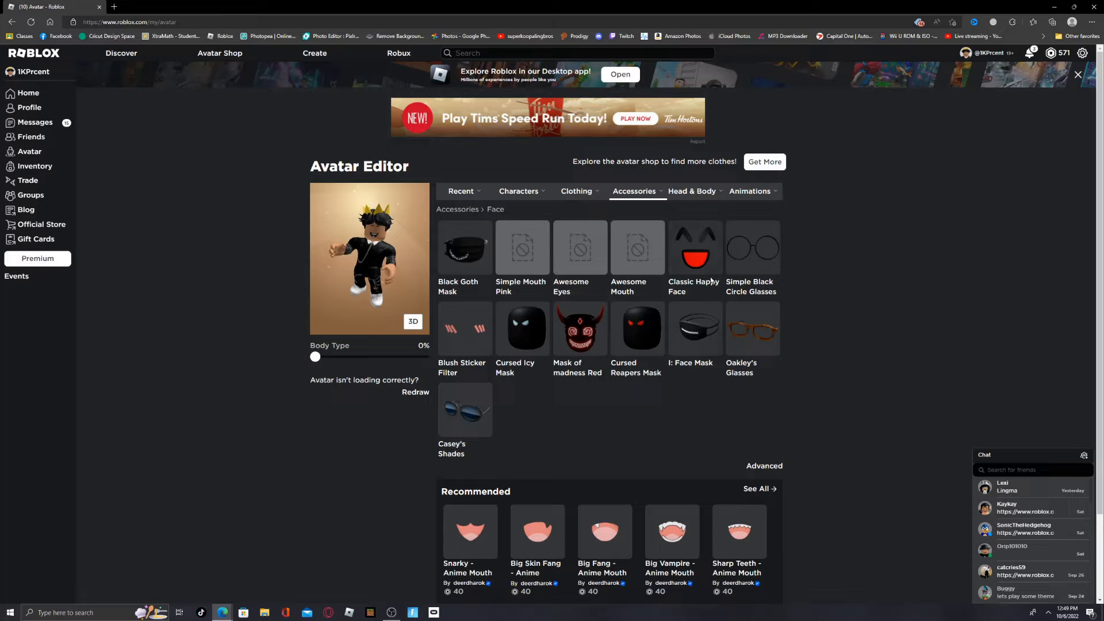
left_click(694, 247)
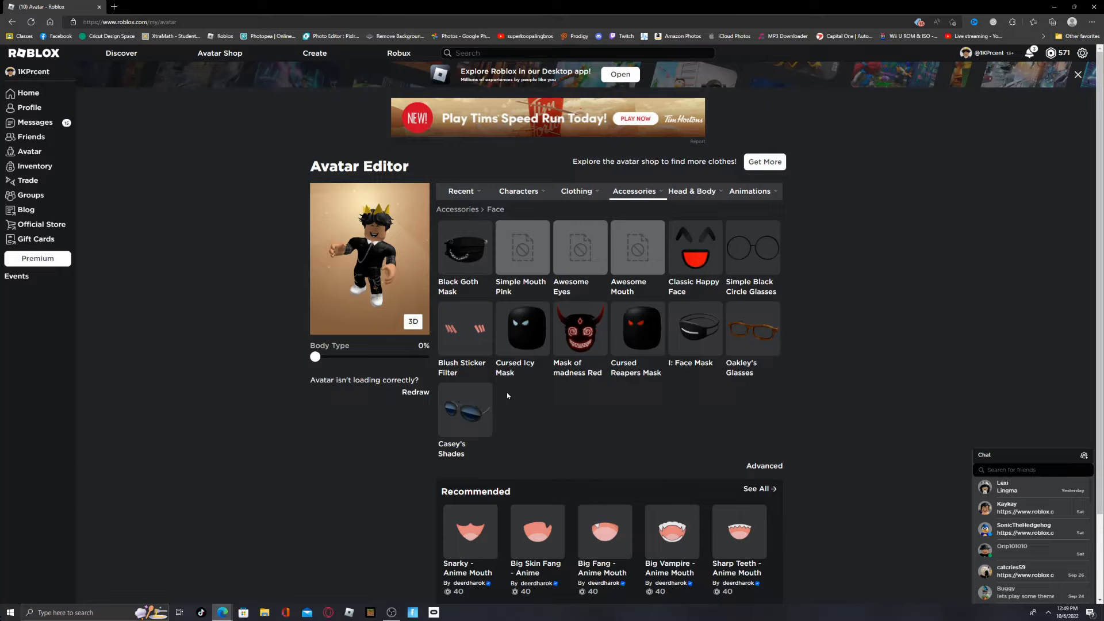
mouse_move(701, 282)
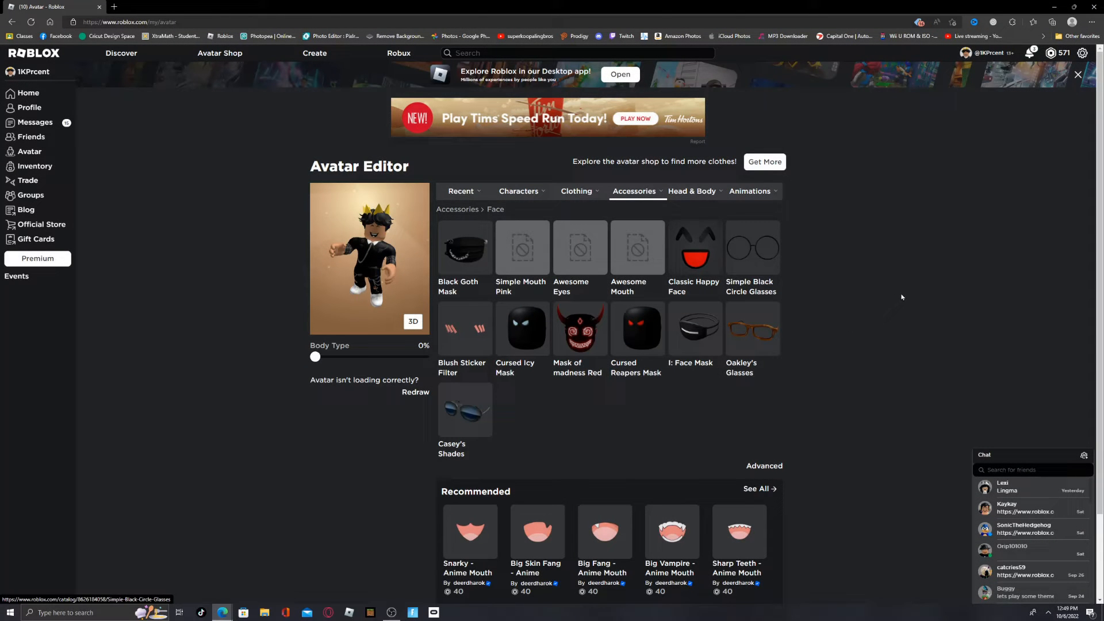
mouse_move(580, 246)
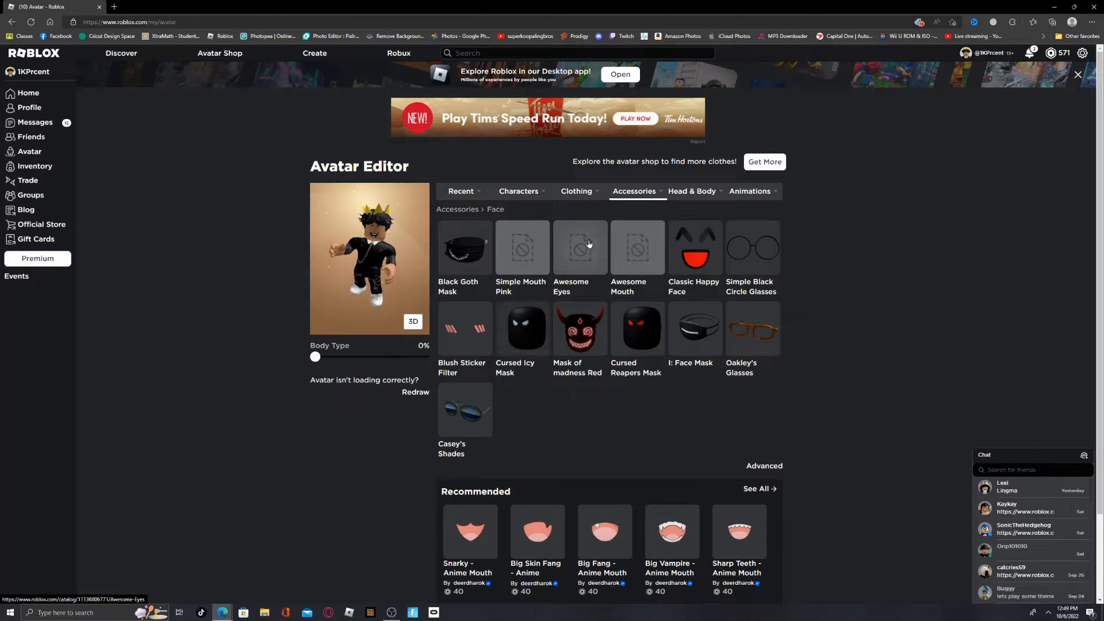
mouse_move(752, 283)
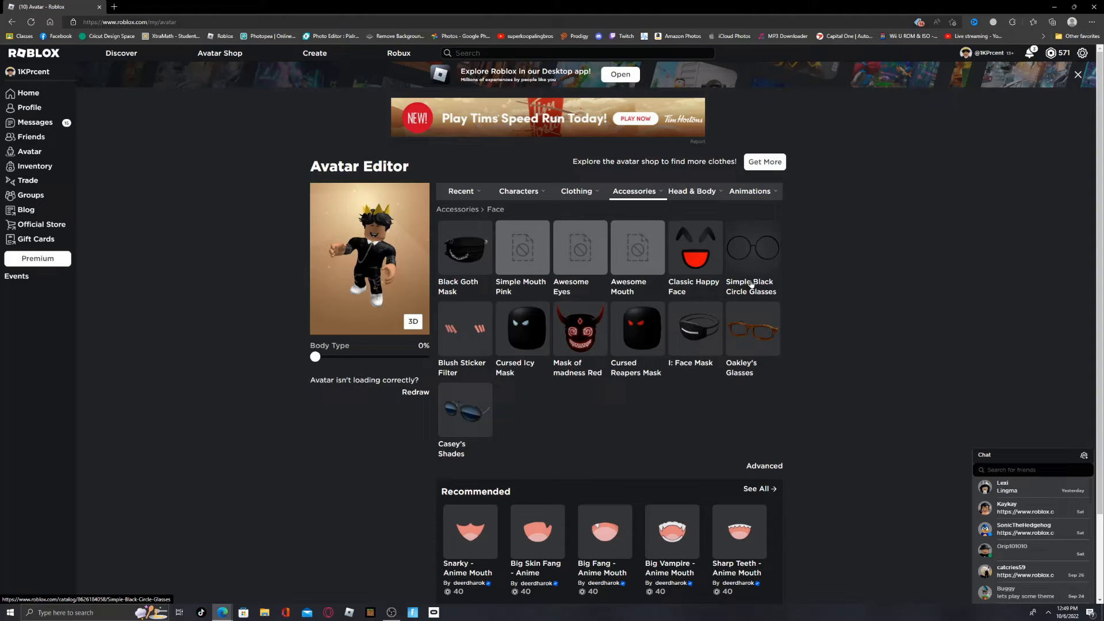
mouse_move(766, 250)
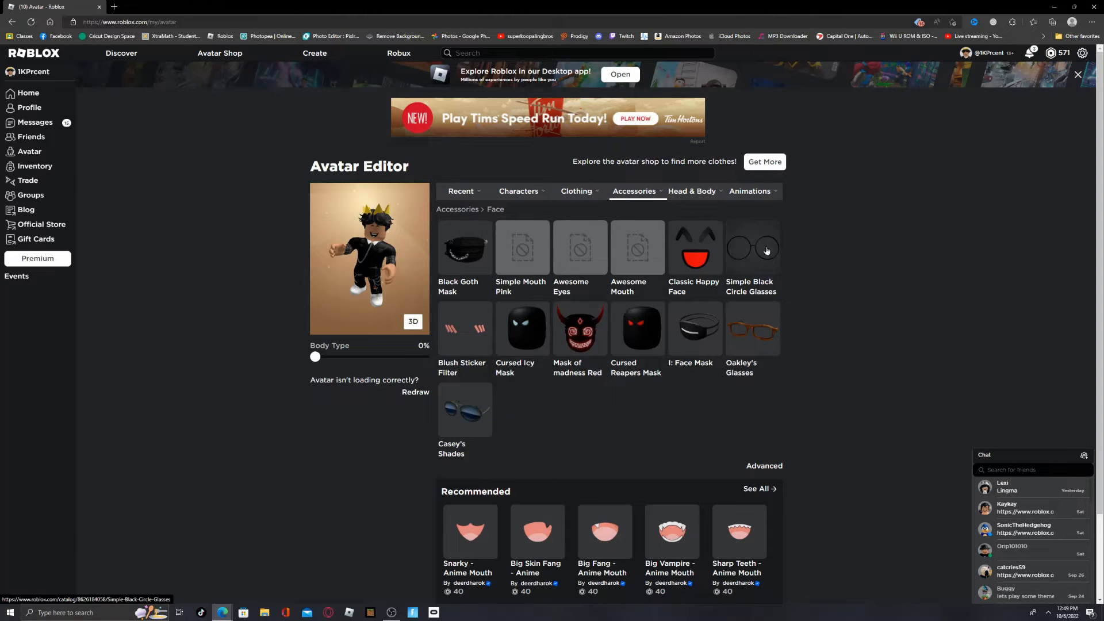
mouse_move(463, 329)
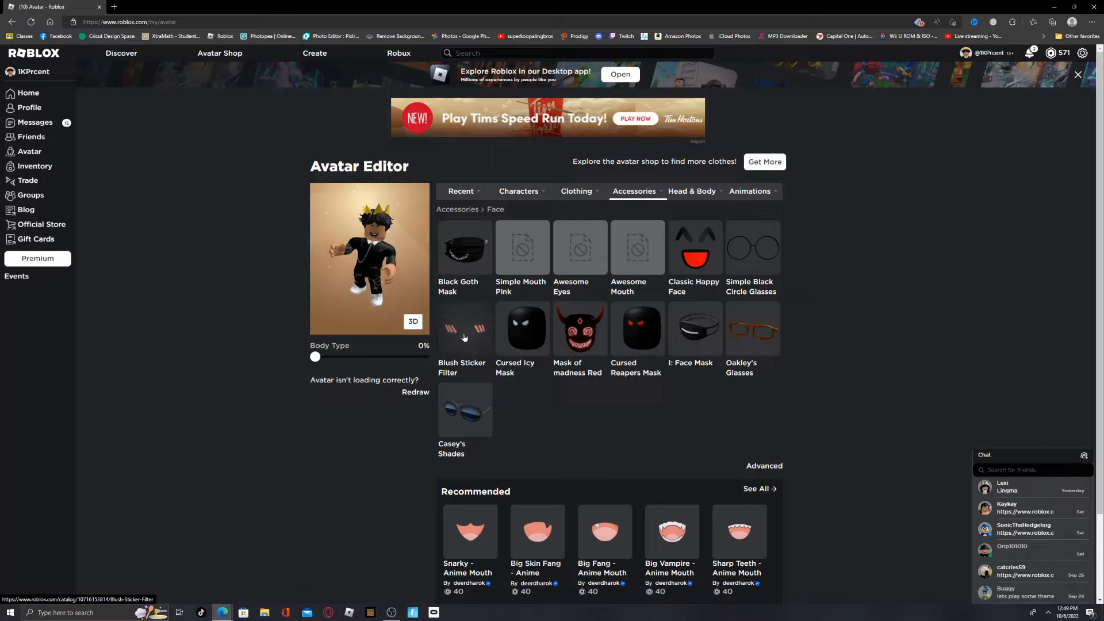
Open the Blush Sticker Filter item page in a new tab and return to the editor
right_click(463, 329)
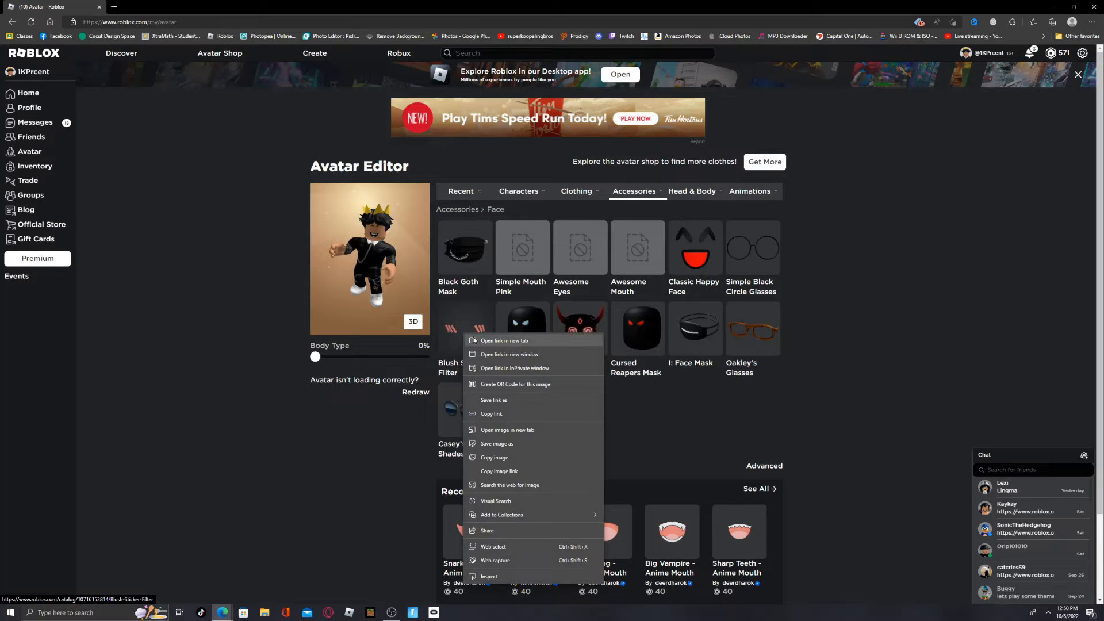
mouse_move(509, 354)
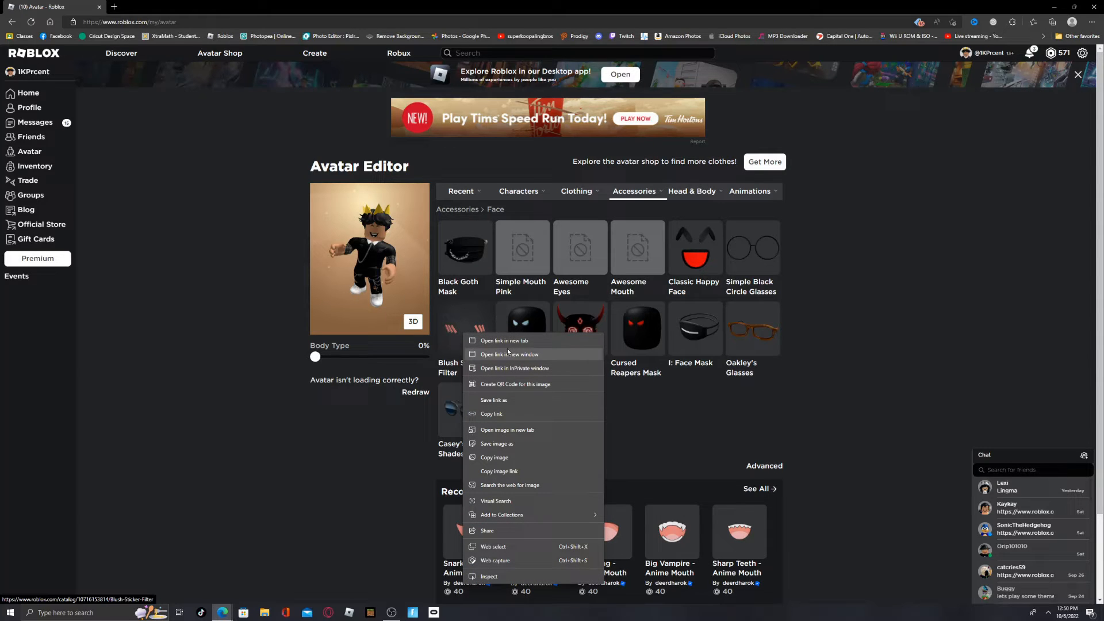
left_click(504, 340)
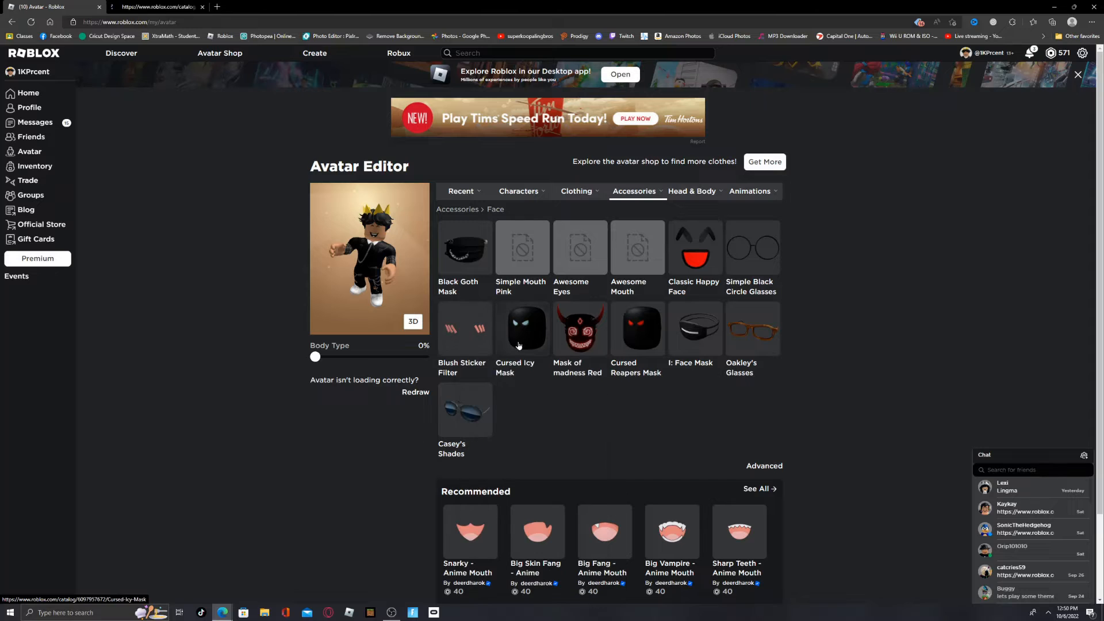
left_click(464, 328)
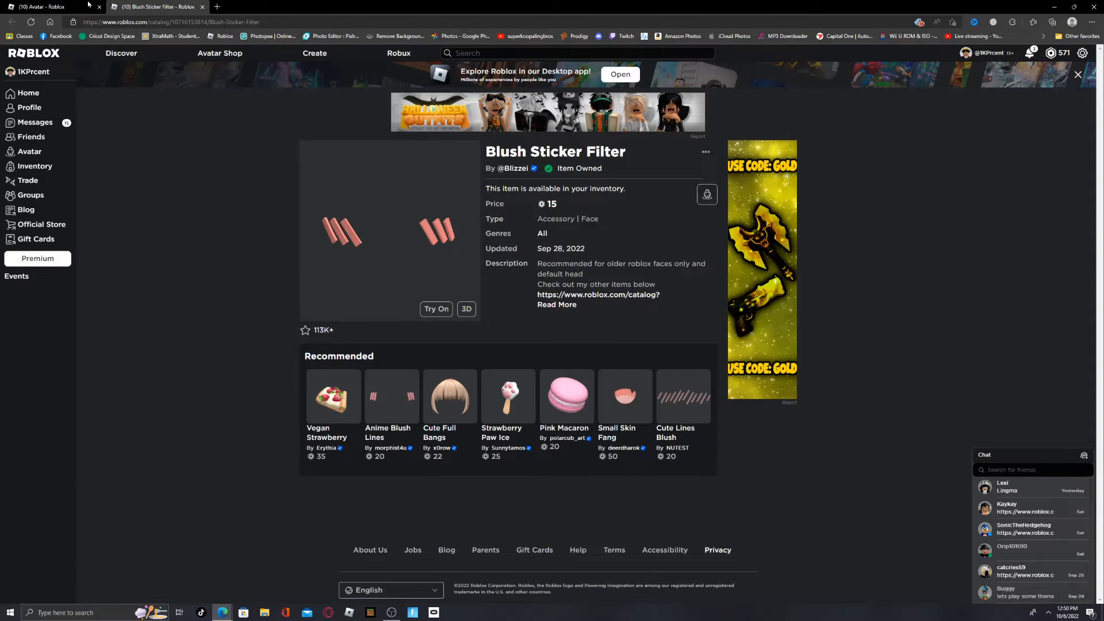
left_click(39, 7)
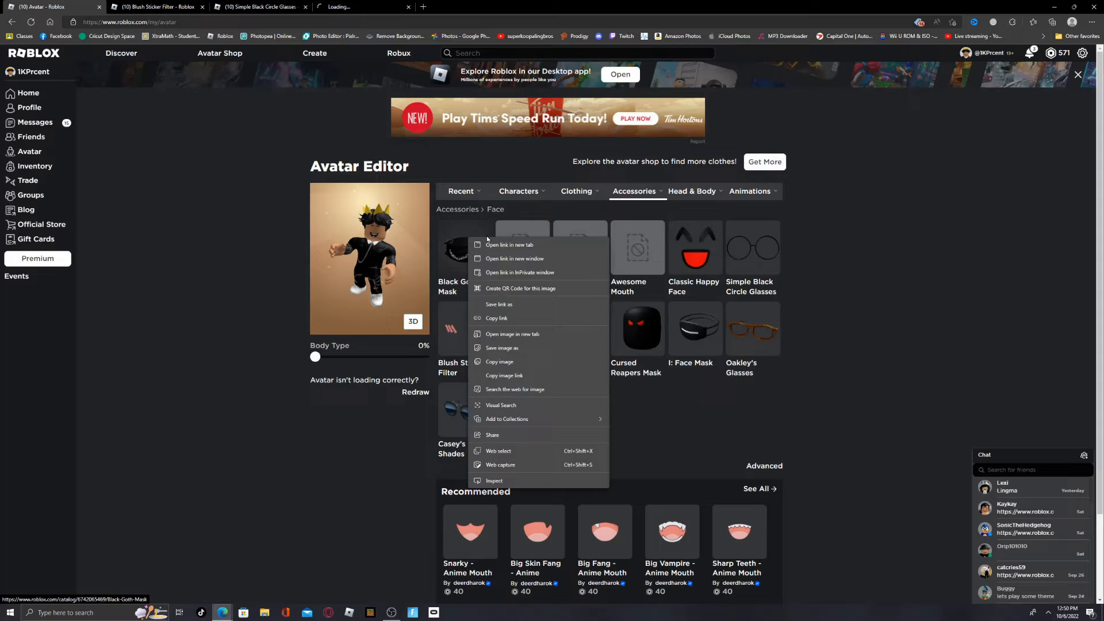
Open the Black Goth Mask page in a new tab and close the Bad Request tab
left_click(509, 245)
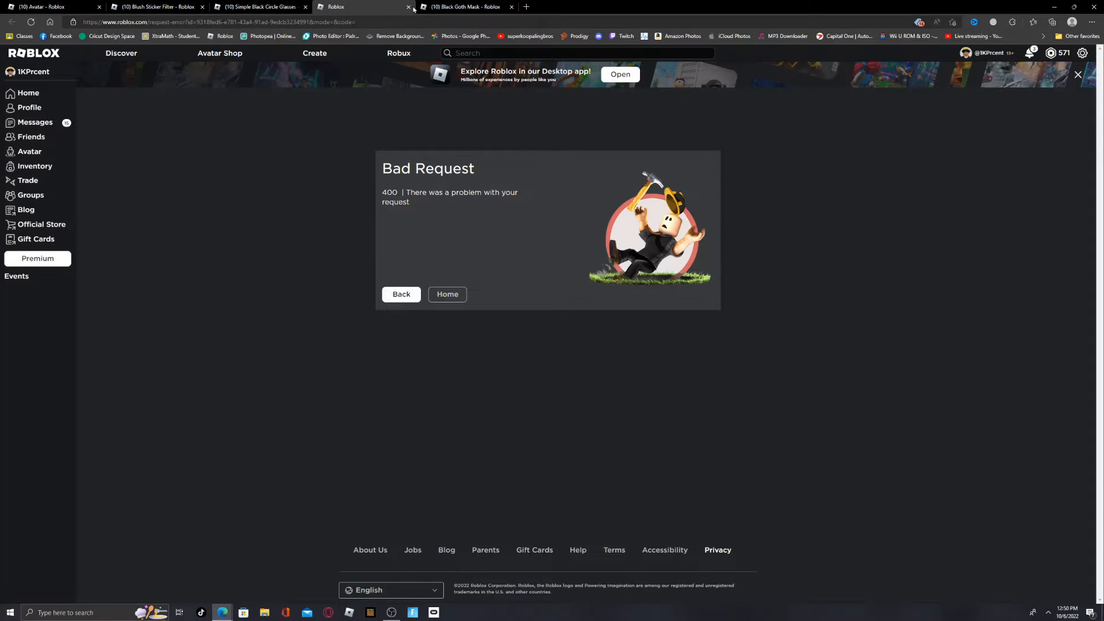
left_click(409, 7)
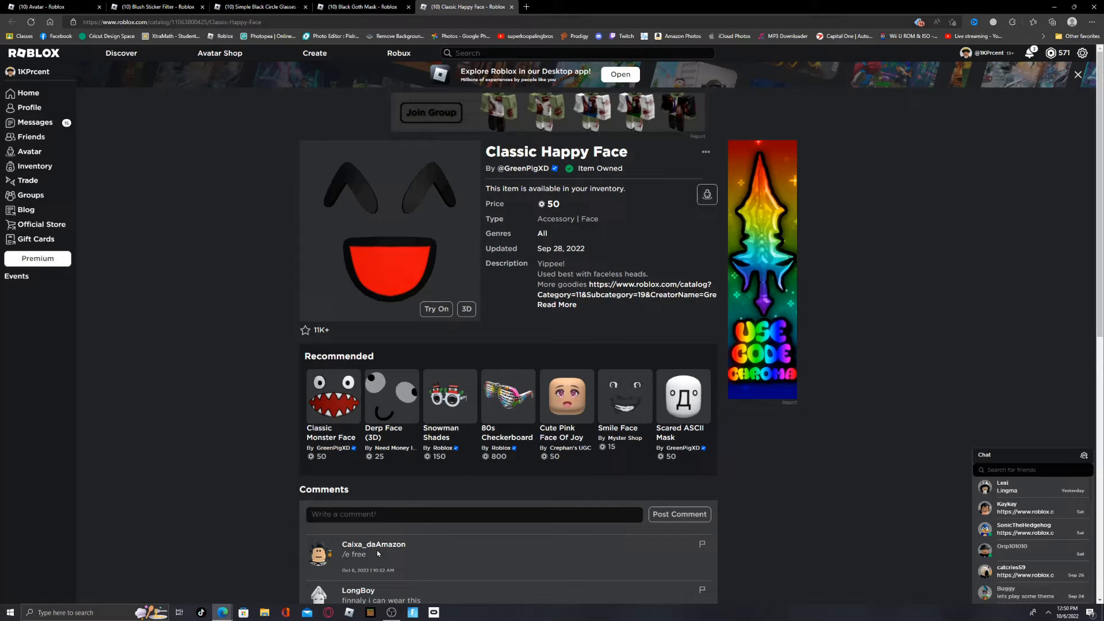
mouse_move(322, 478)
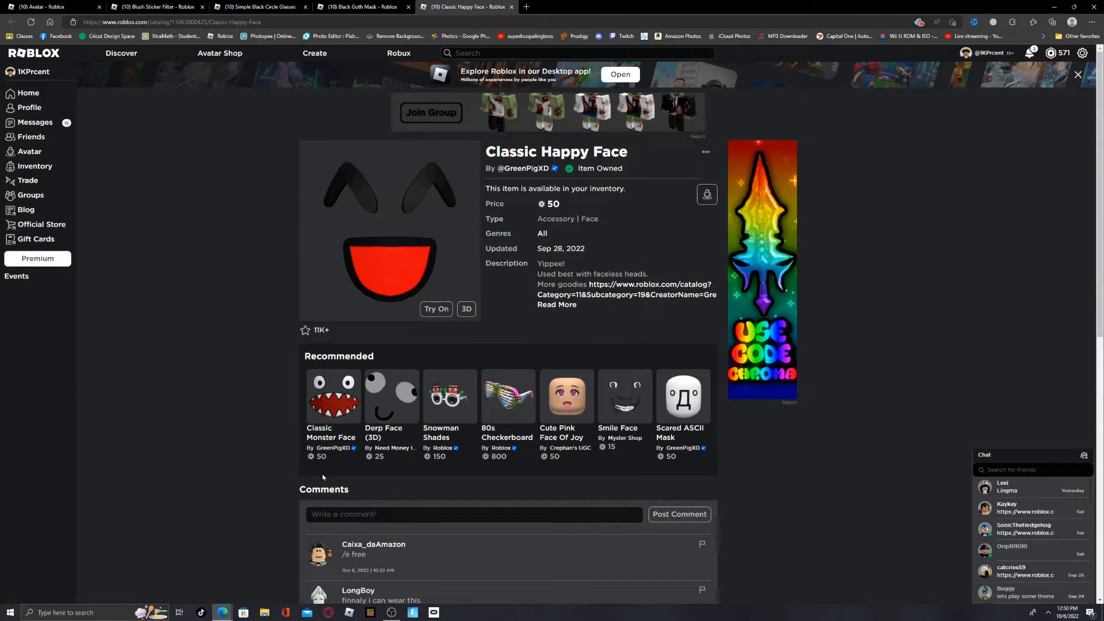
mouse_move(372, 500)
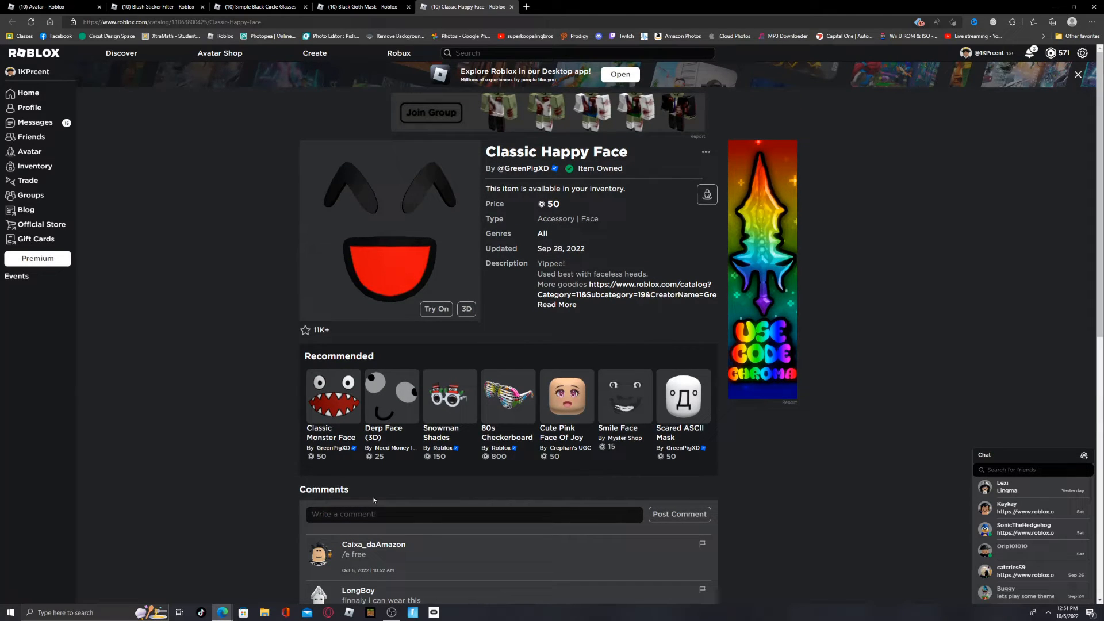
Copy the Blush Sticker Filter's asset ID from its page's address bar
left_click(156, 7)
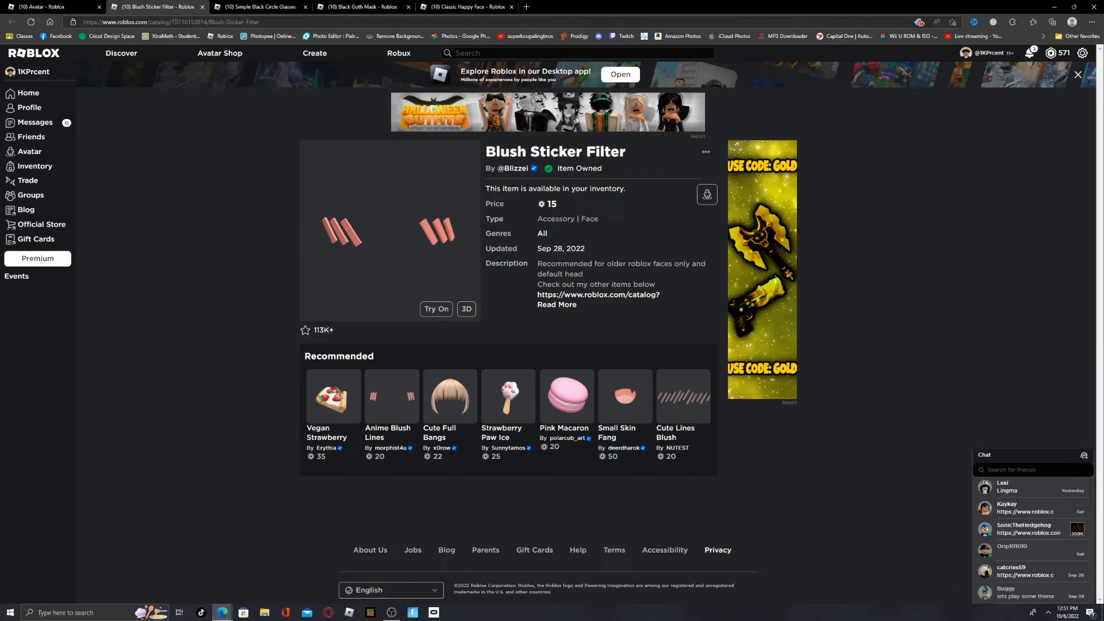
left_click(162, 22)
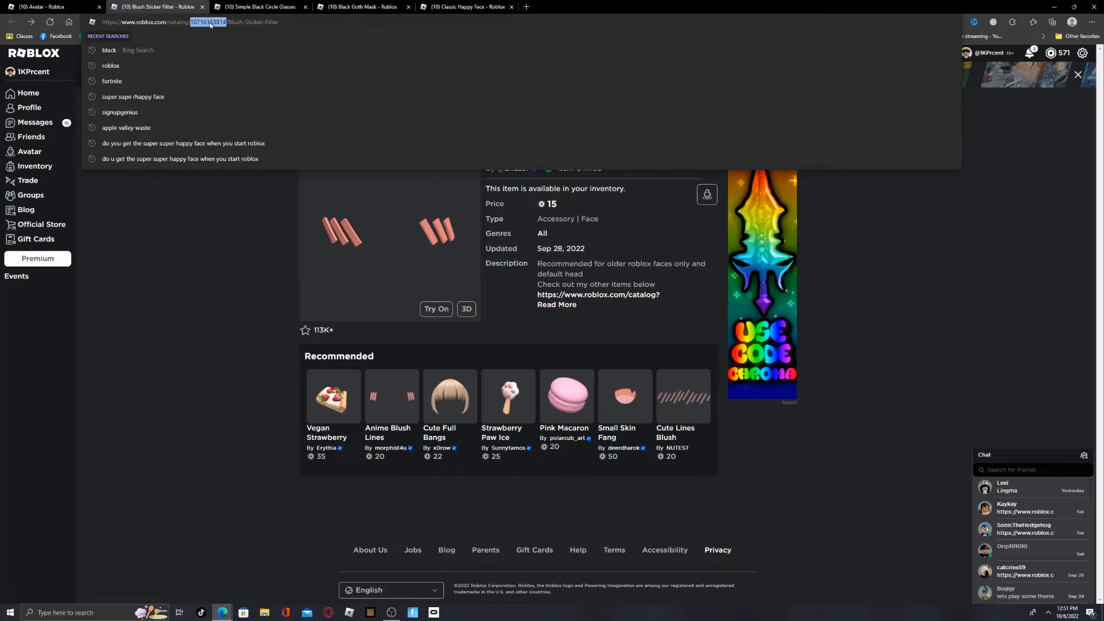
right_click(204, 22)
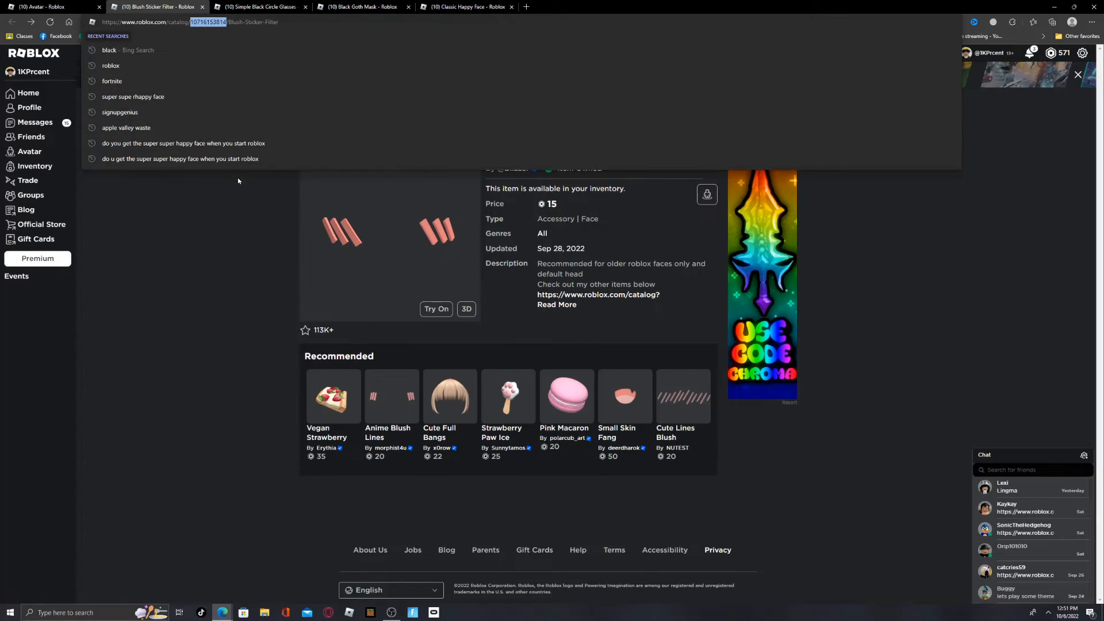
mouse_move(211, 209)
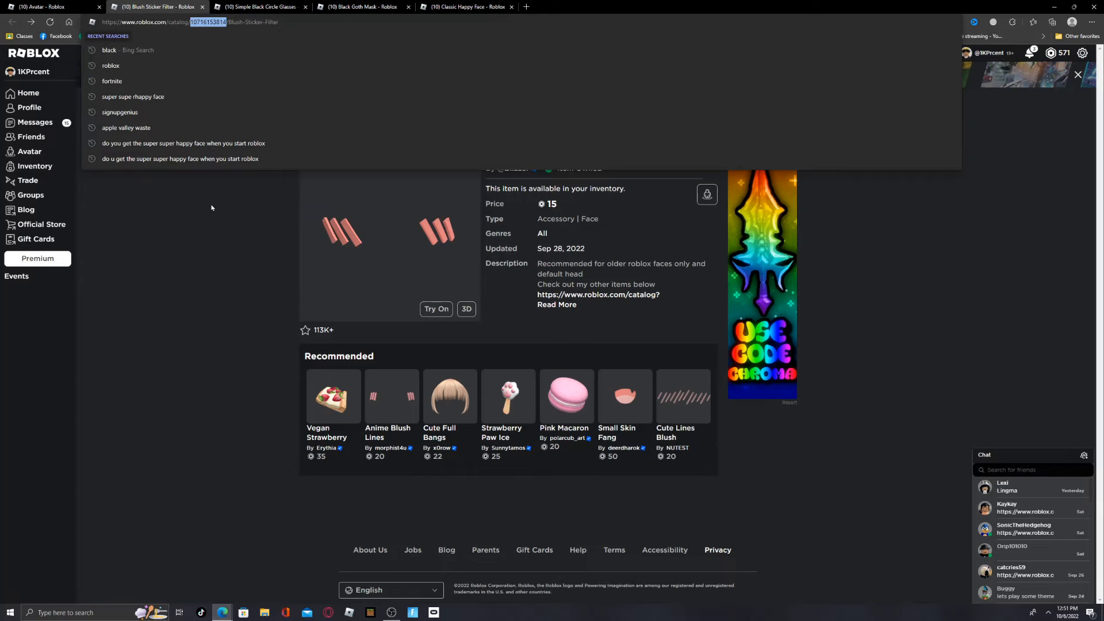
Undo the accidental favourite and return to the Avatar Editor
left_click(952, 22)
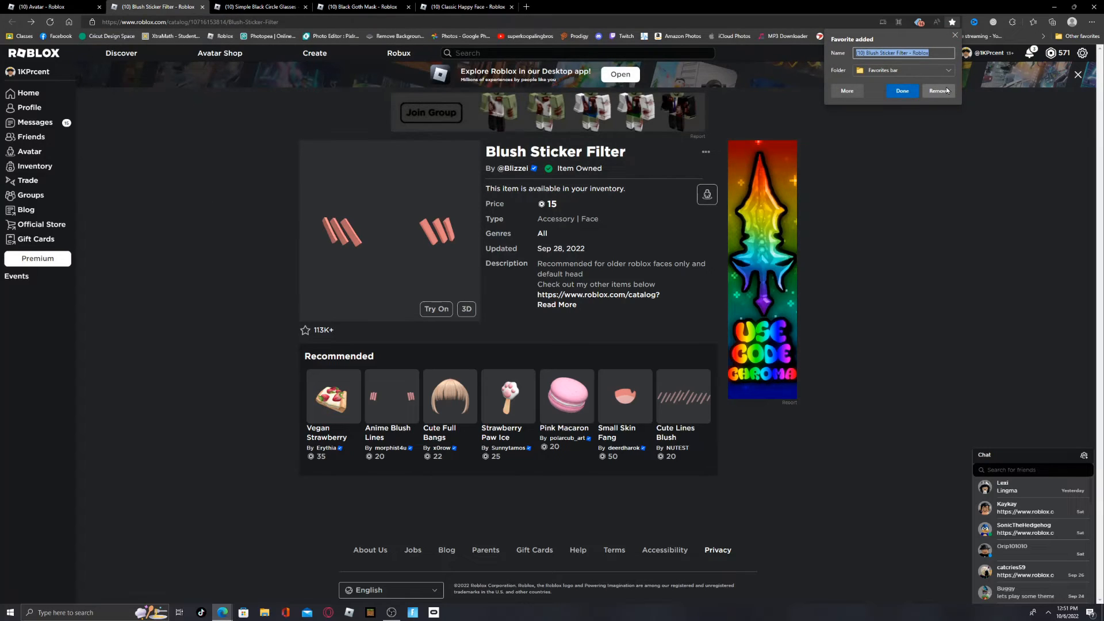
left_click(902, 92)
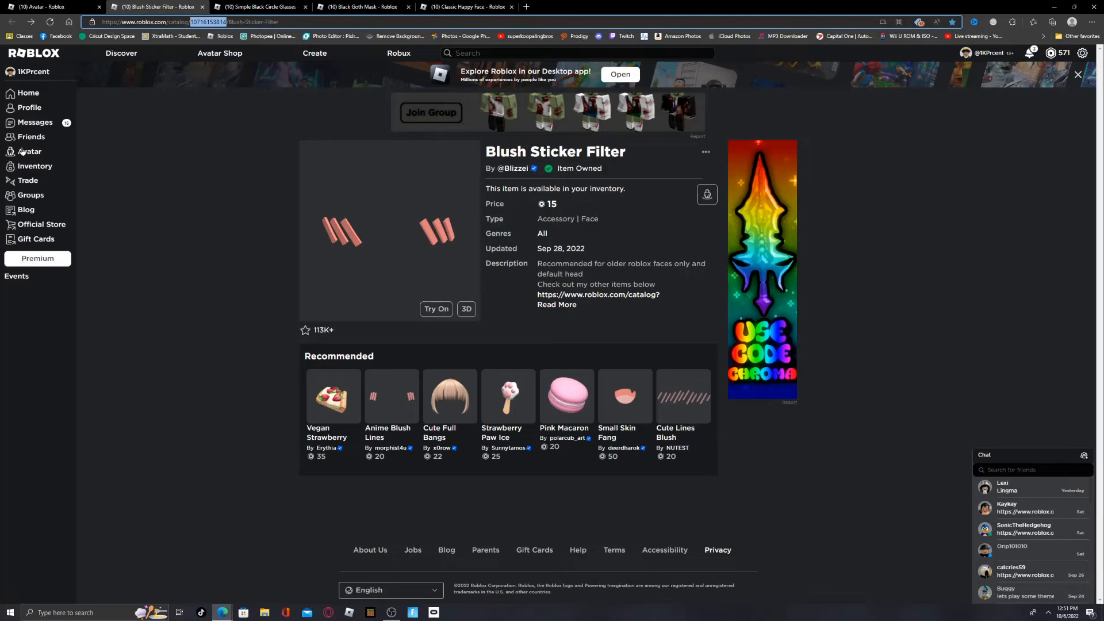
left_click(30, 152)
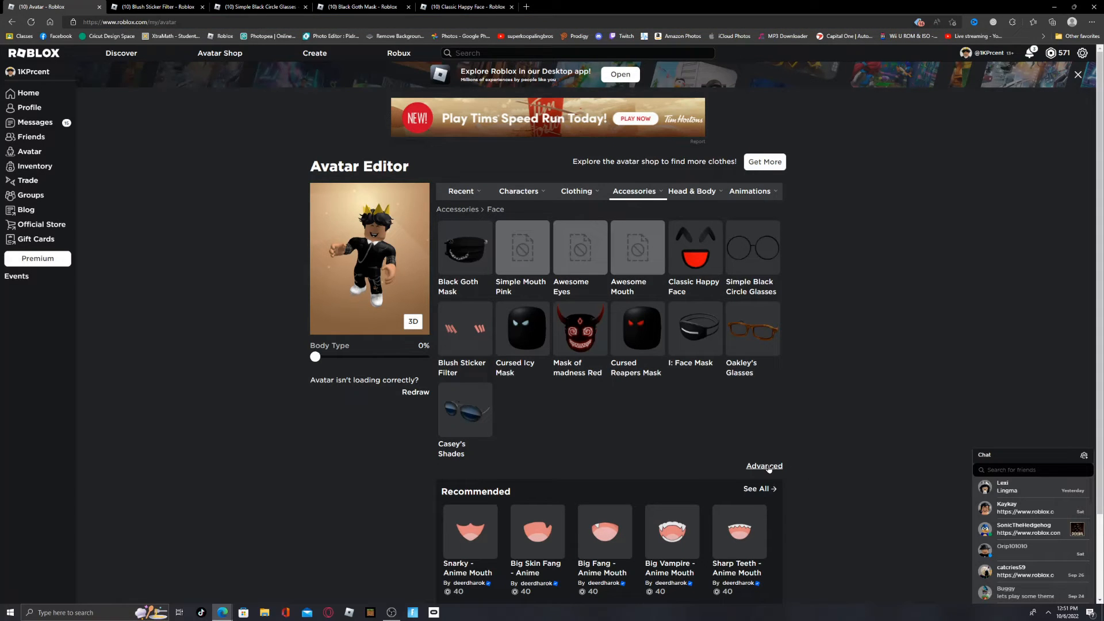
Paste the Blush Sticker Filter ID into an empty Advanced Options asset ID field
left_click(764, 466)
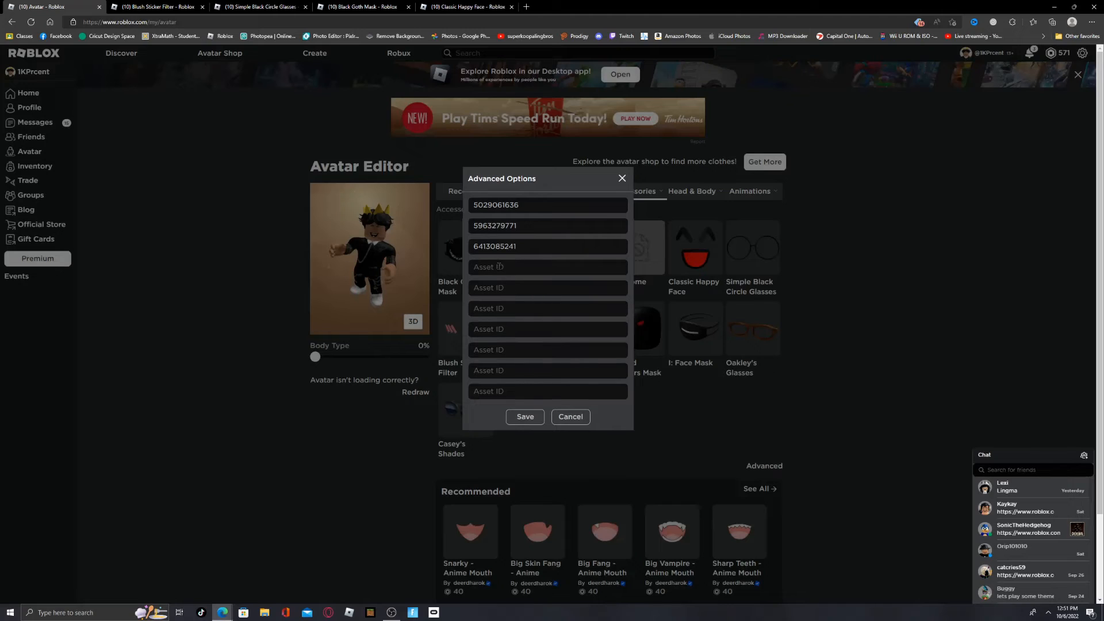
right_click(498, 267)
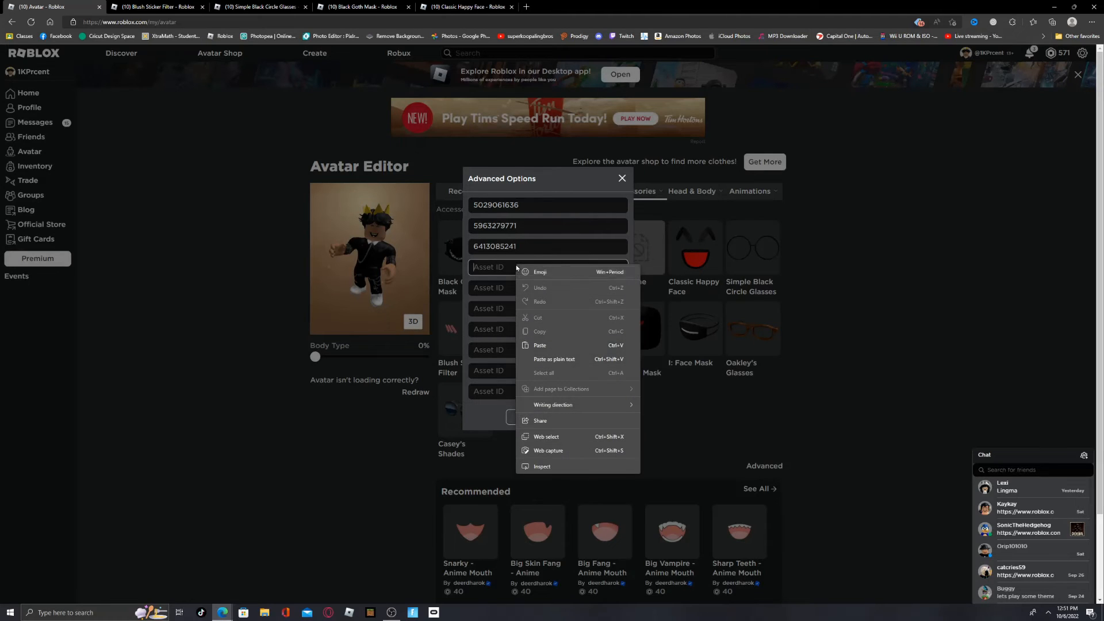
mouse_move(557, 345)
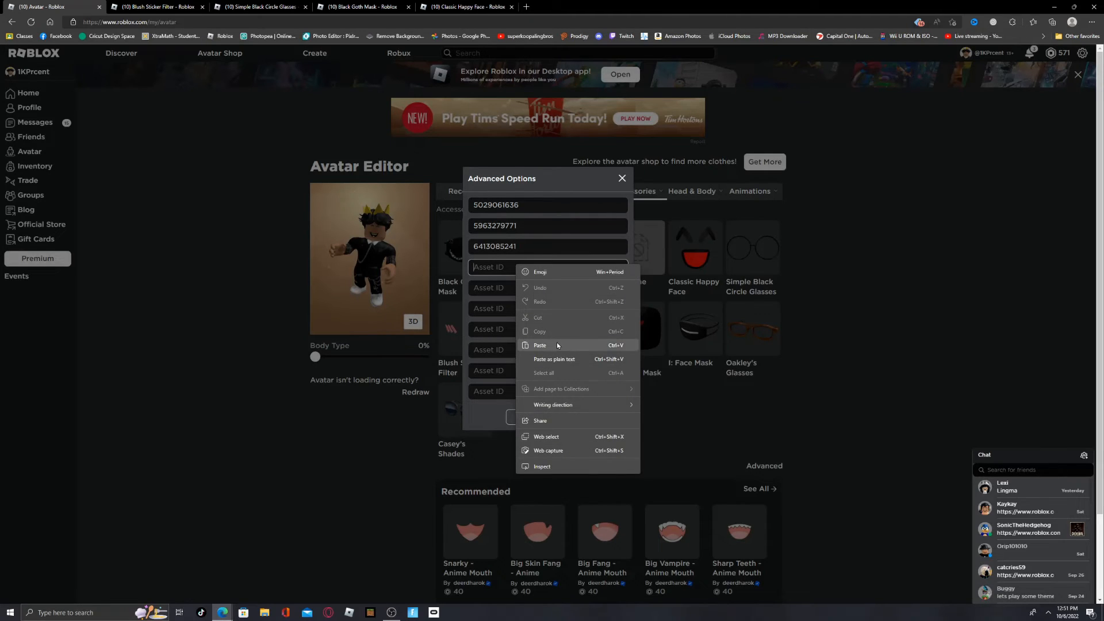
left_click(541, 345)
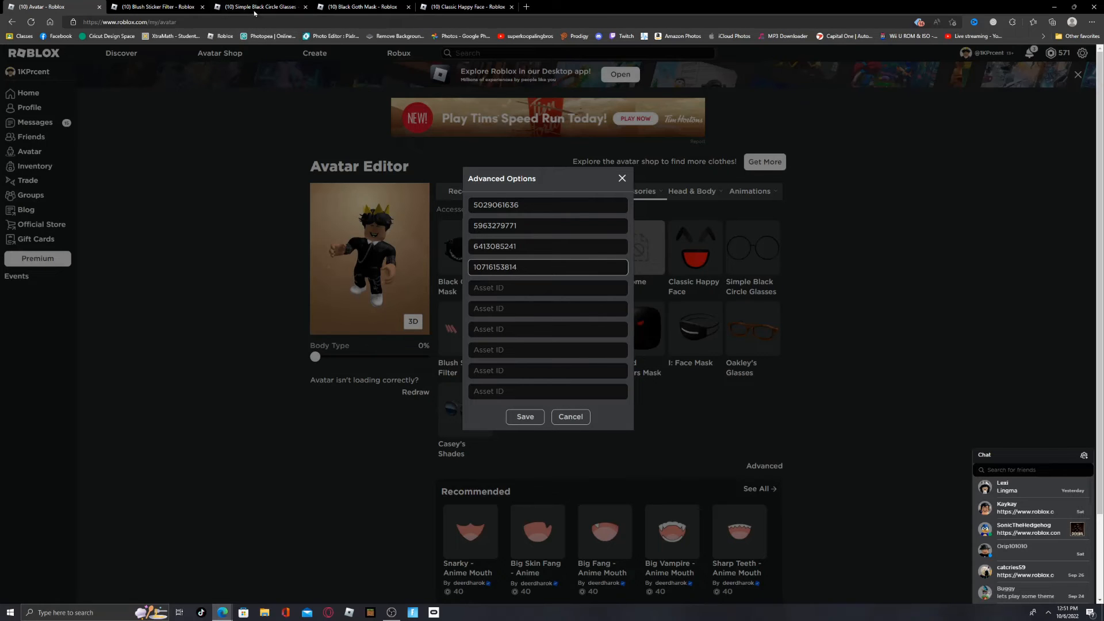
left_click(259, 7)
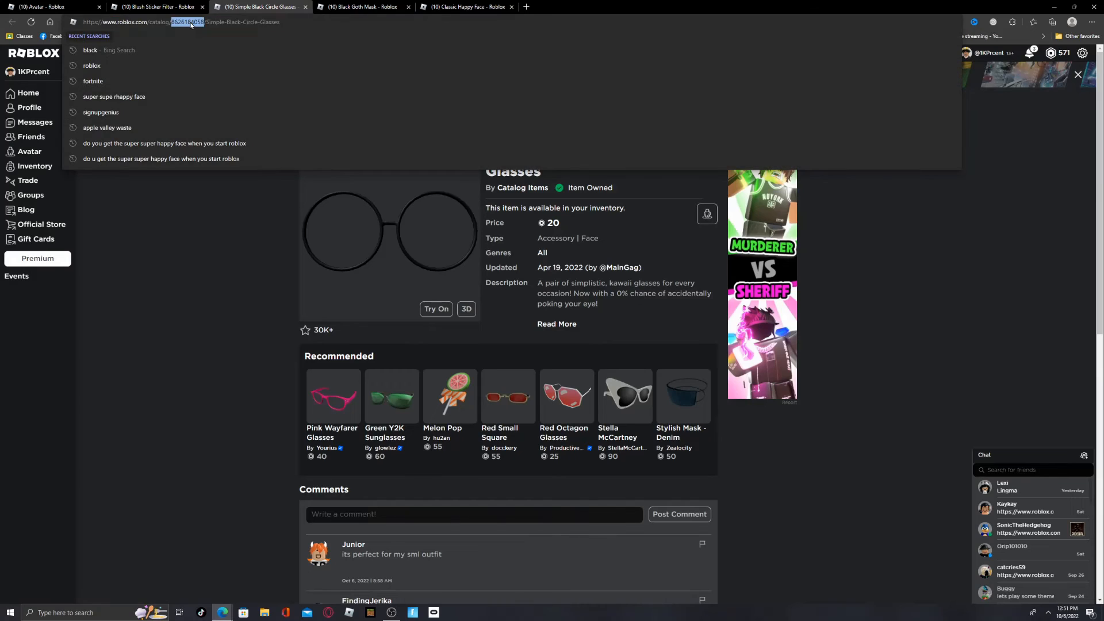
left_click(156, 7)
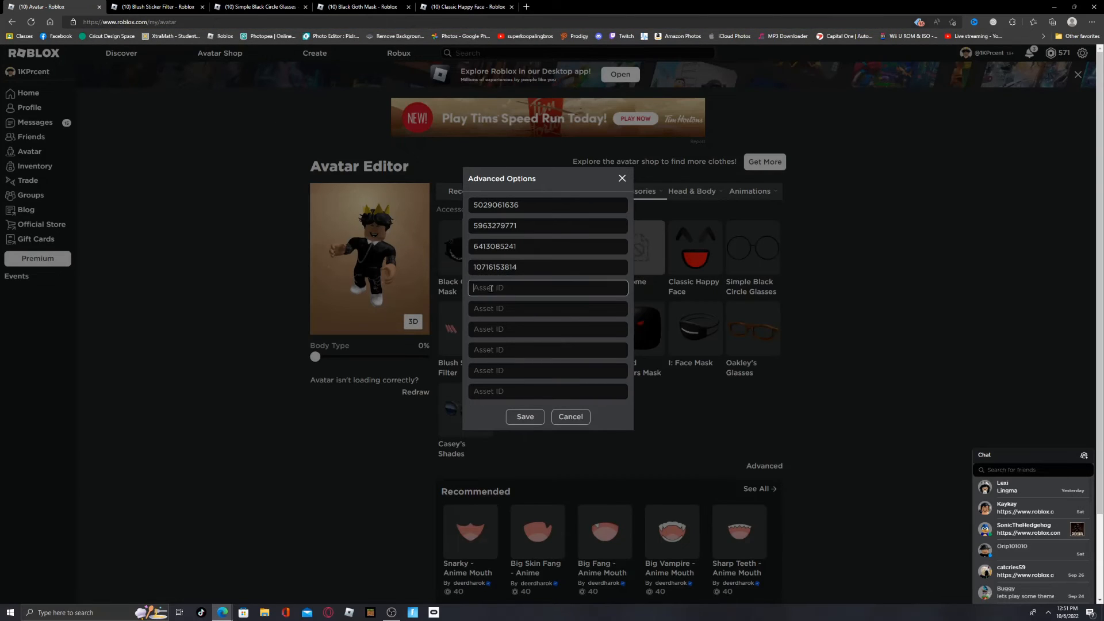
type("8626184058")
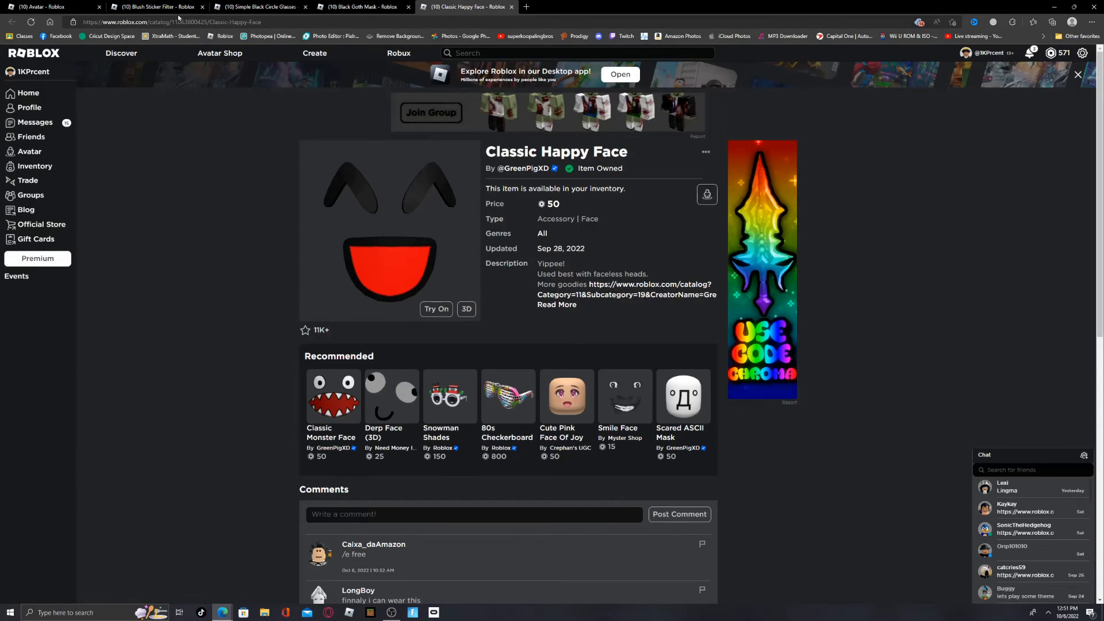
left_click(169, 22)
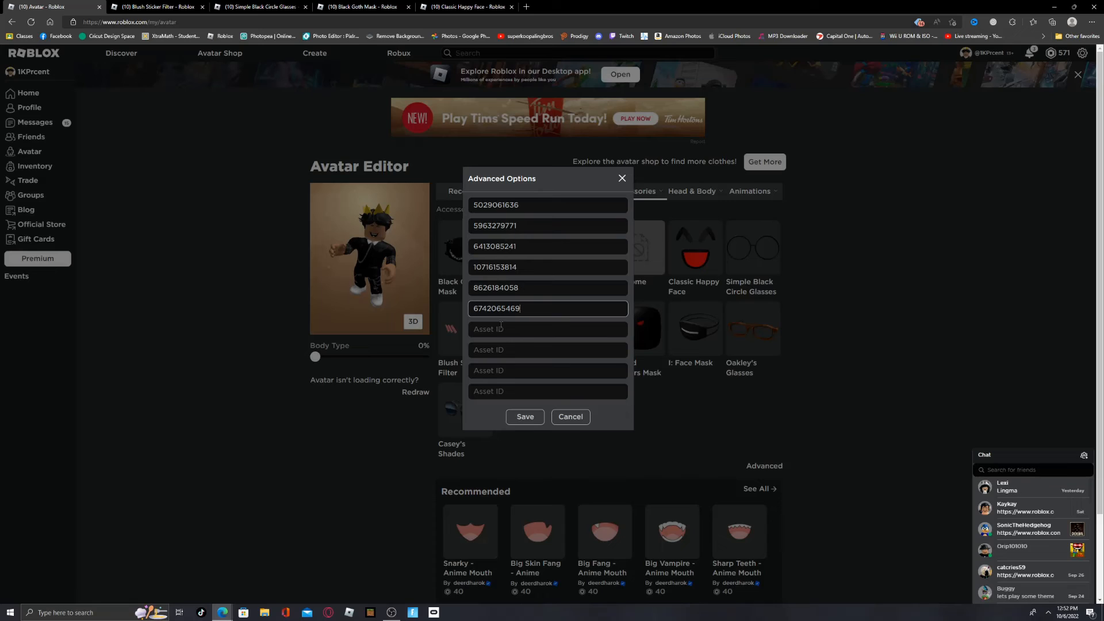
type("11063800425")
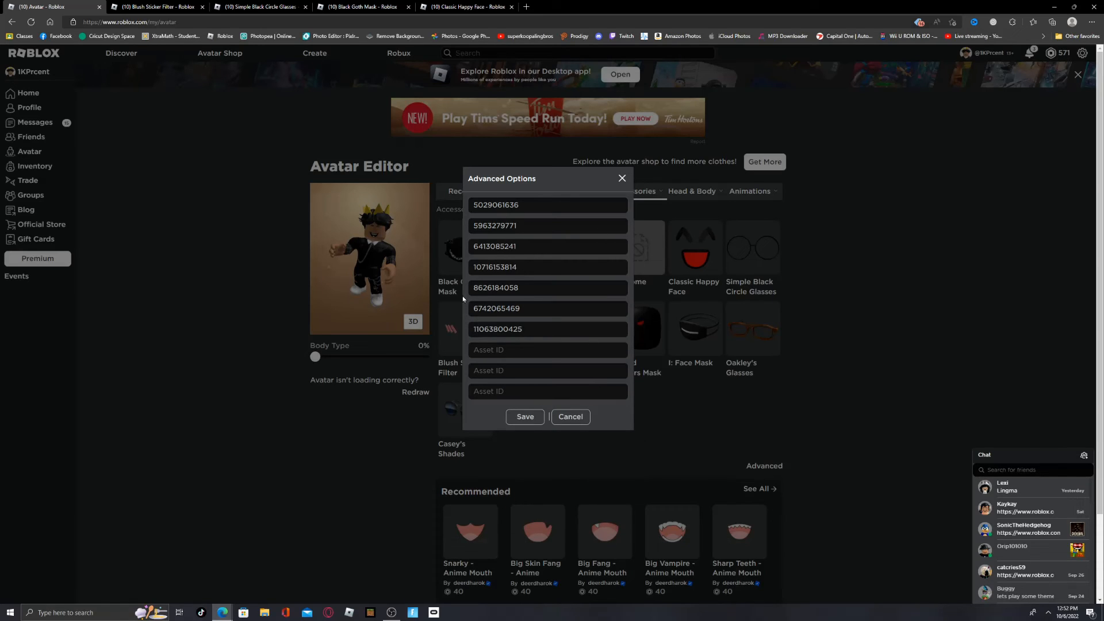
left_click(548, 350)
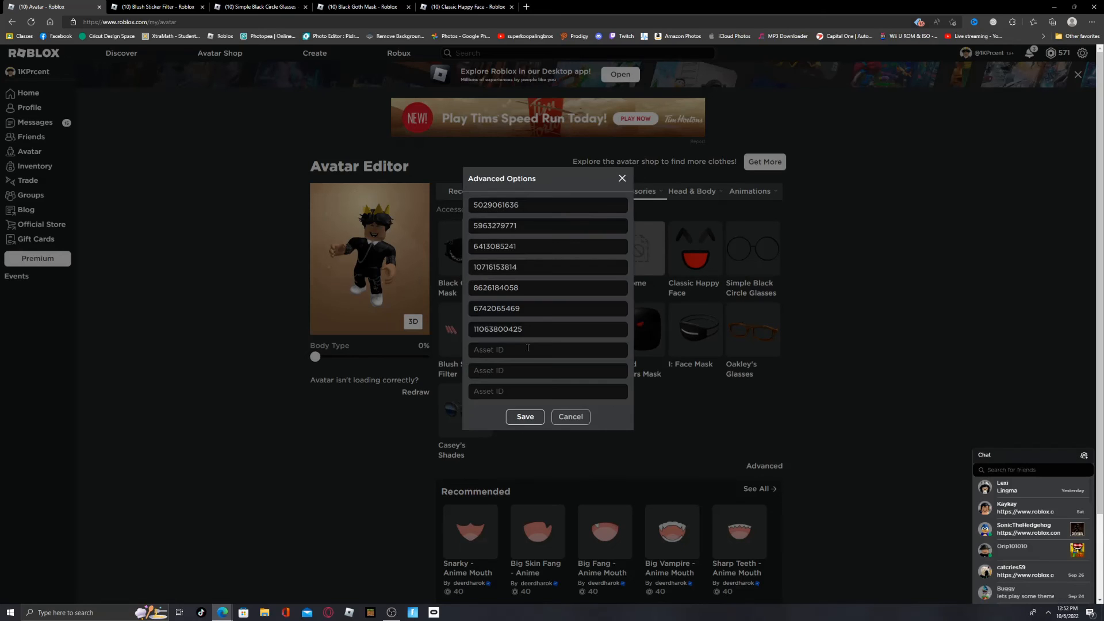
Save the asset ID list, then unequip the Classic Happy Face
left_click(524, 416)
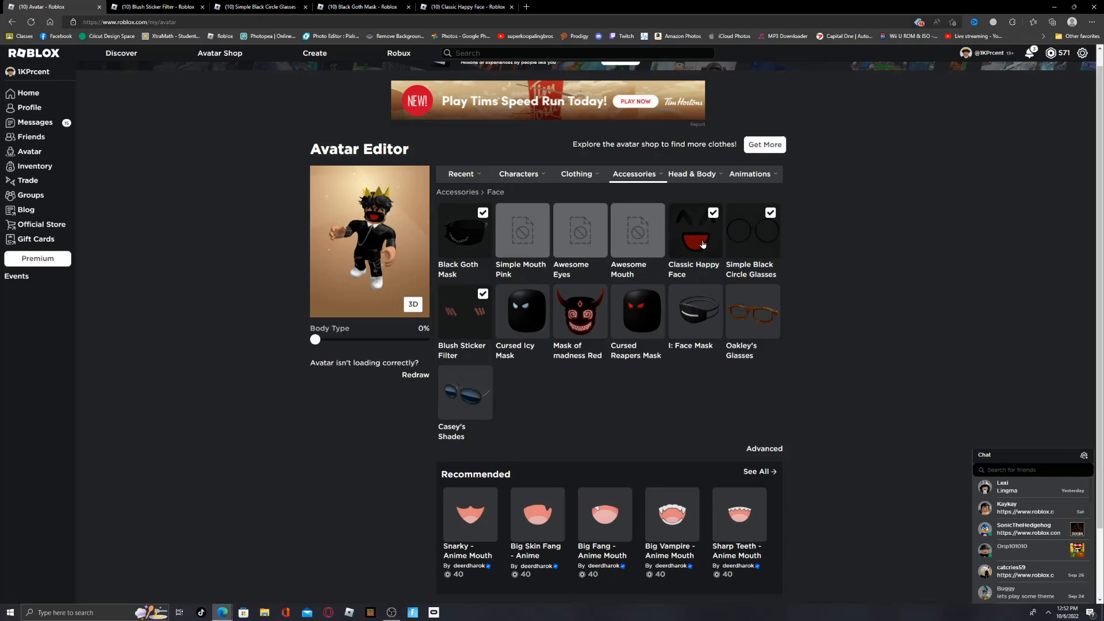
left_click(693, 230)
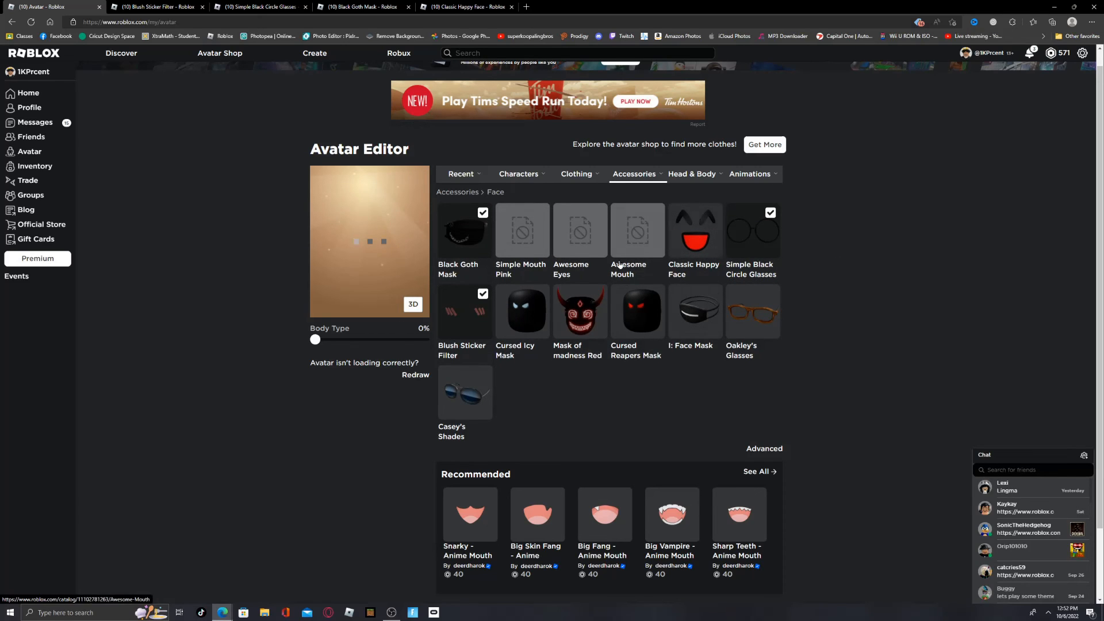